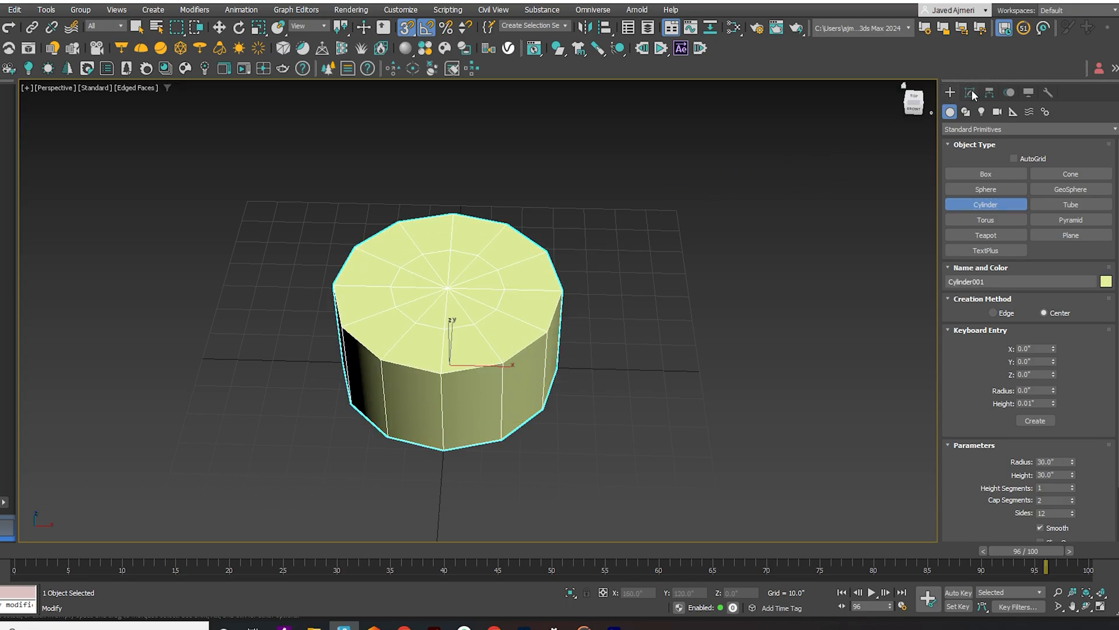
Step: Resize the cylinder to radius 40 and height 20 in the Modify panel
{"action": "left_click", "coordinate": [970, 93]}
{"action": "type", "text": "ffd"}
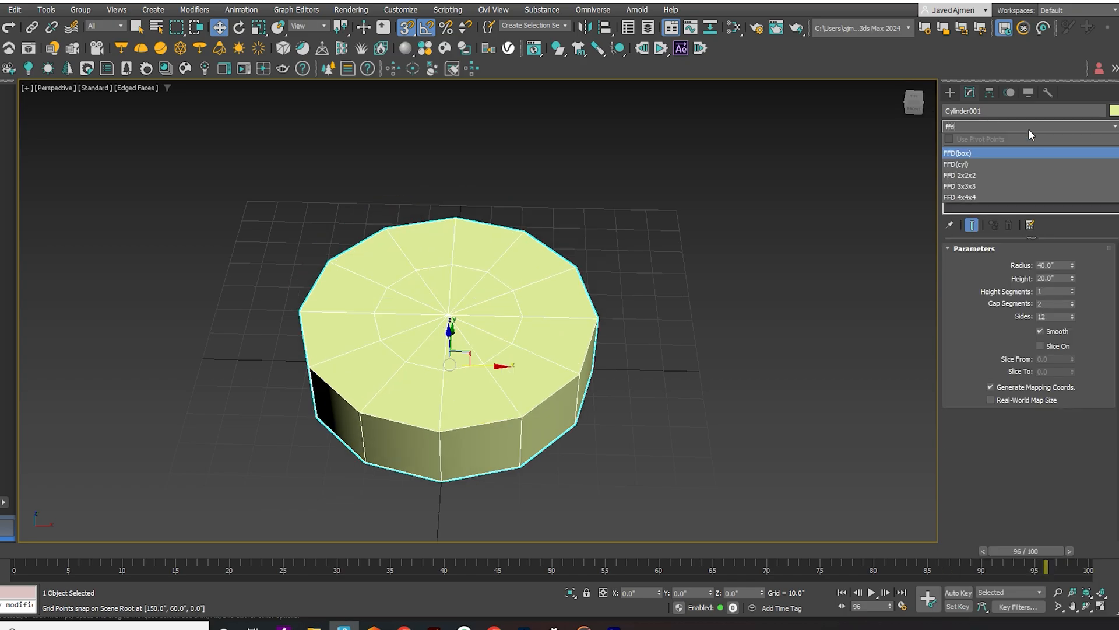
Step: Apply an FFD 2x2x2 lattice and lift its top points into a sloping backrest
{"action": "left_click", "coordinate": [960, 175]}
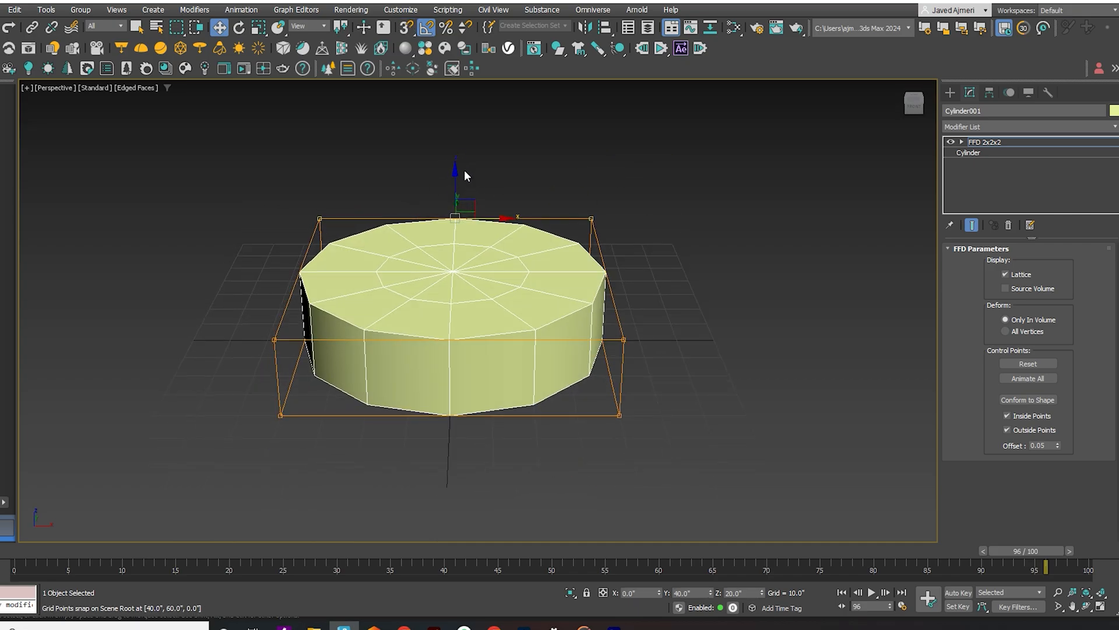
{"action": "mouse_move", "coordinate": [456, 181]}
{"action": "type", "text": "ed"}
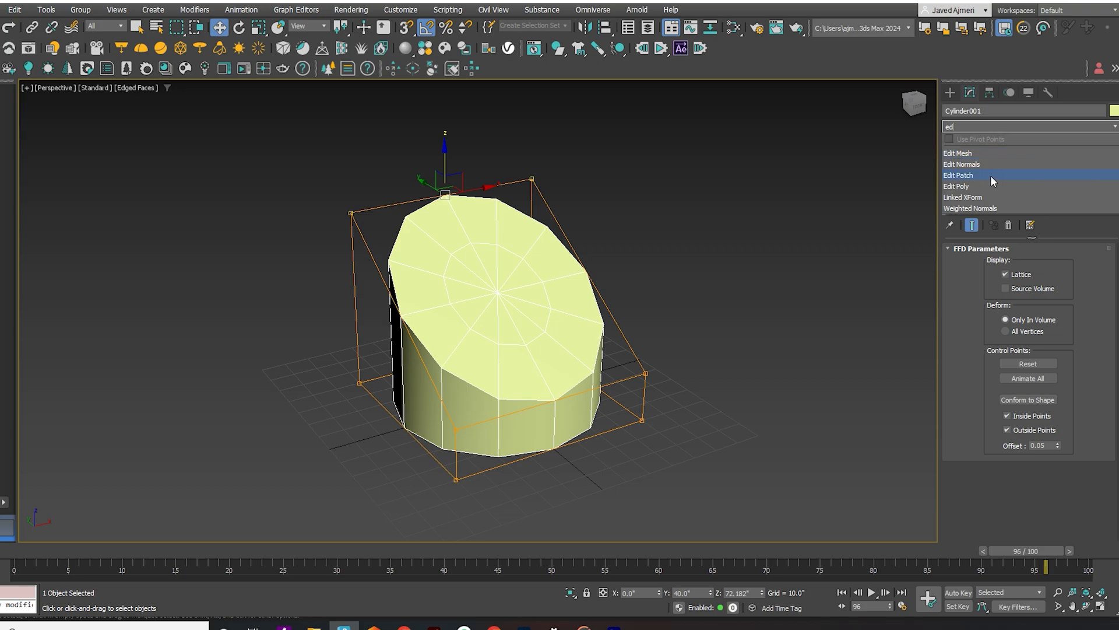
Step: Add Edit Poly and delete the central top faces to open a round hole
{"action": "left_click", "coordinate": [957, 187]}
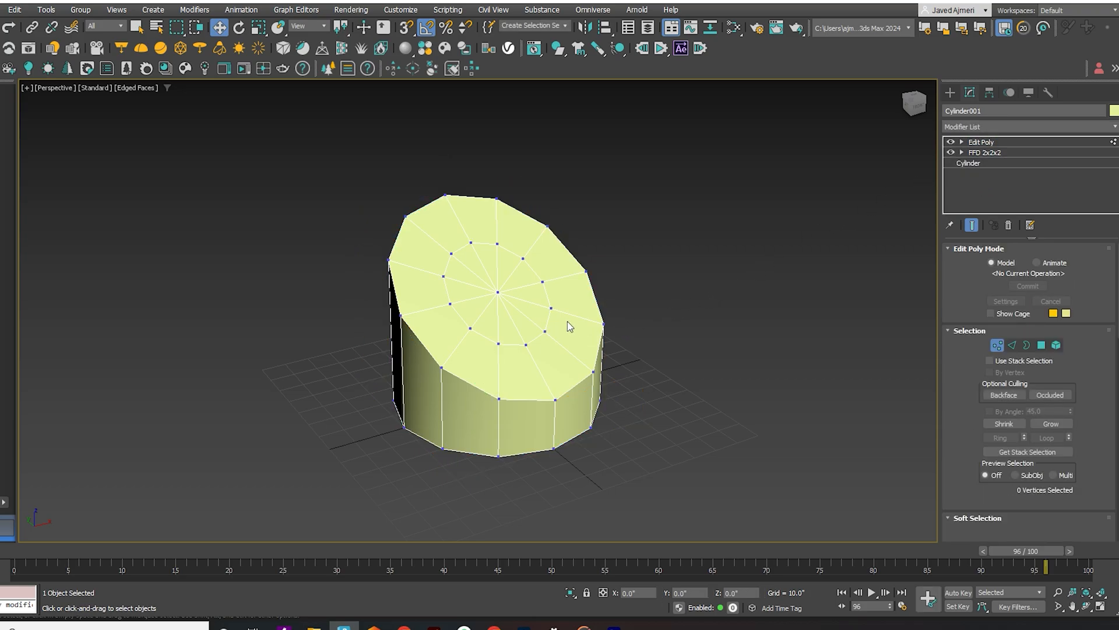
{"action": "left_click", "coordinate": [1041, 345]}
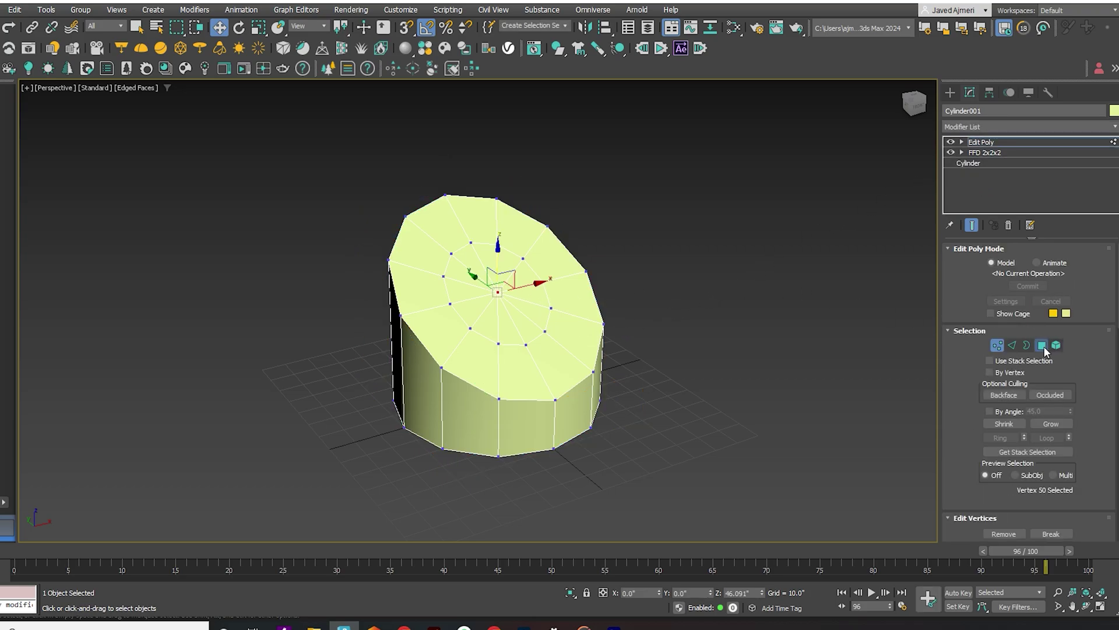
{"action": "left_click", "coordinate": [1057, 345]}
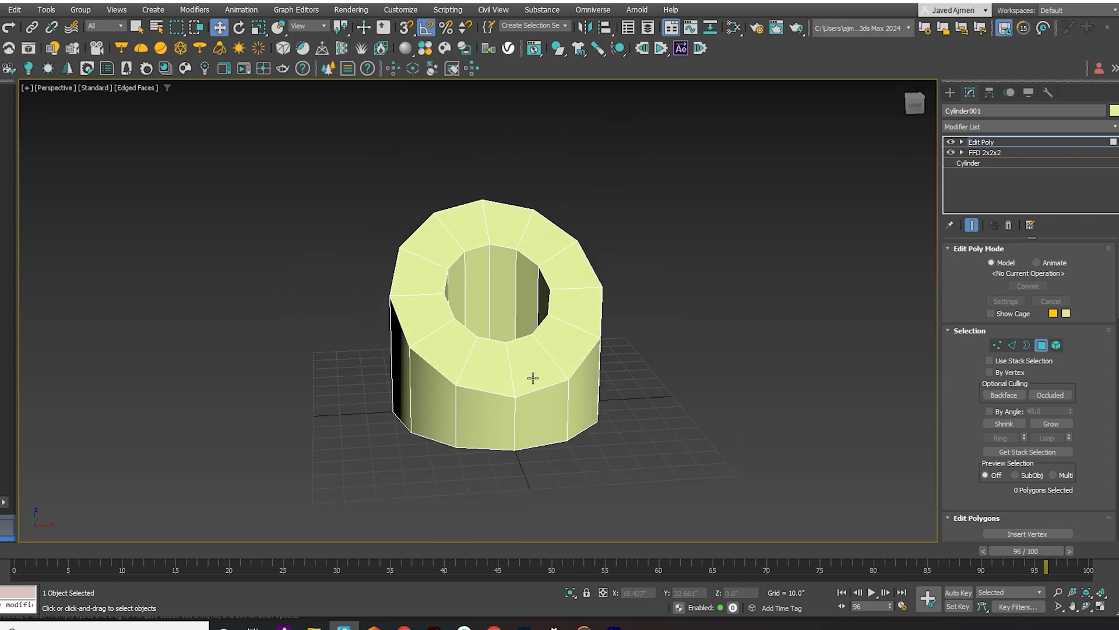
Step: Extrude the selected edges with negative height into tufted grooves, then add TurboSmooth
{"action": "left_click", "coordinate": [1012, 345]}
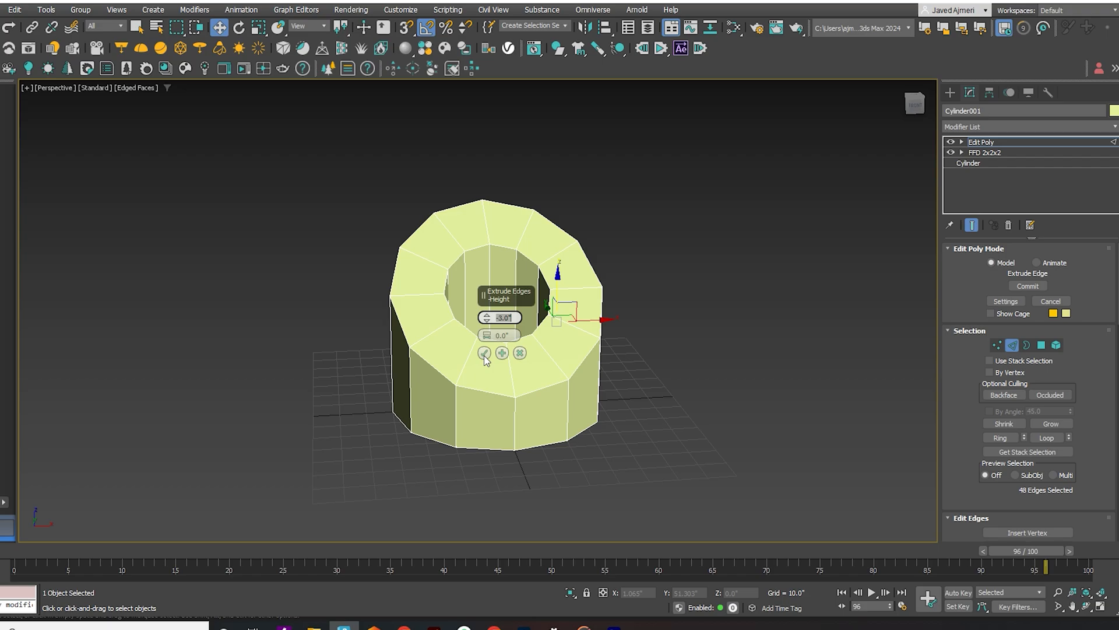
{"action": "left_click", "coordinate": [484, 352]}
{"action": "type", "text": "tu"}
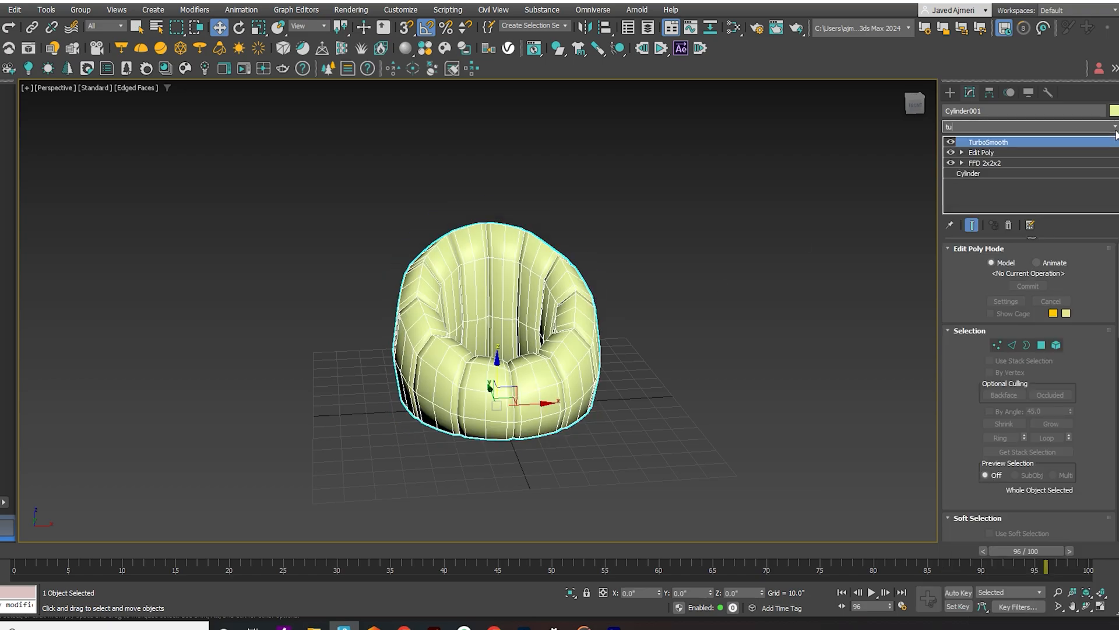
Step: Raise TurboSmooth iterations to 2 and Shift-drag the chair to clone it as a copy
{"action": "left_click", "coordinate": [987, 141]}
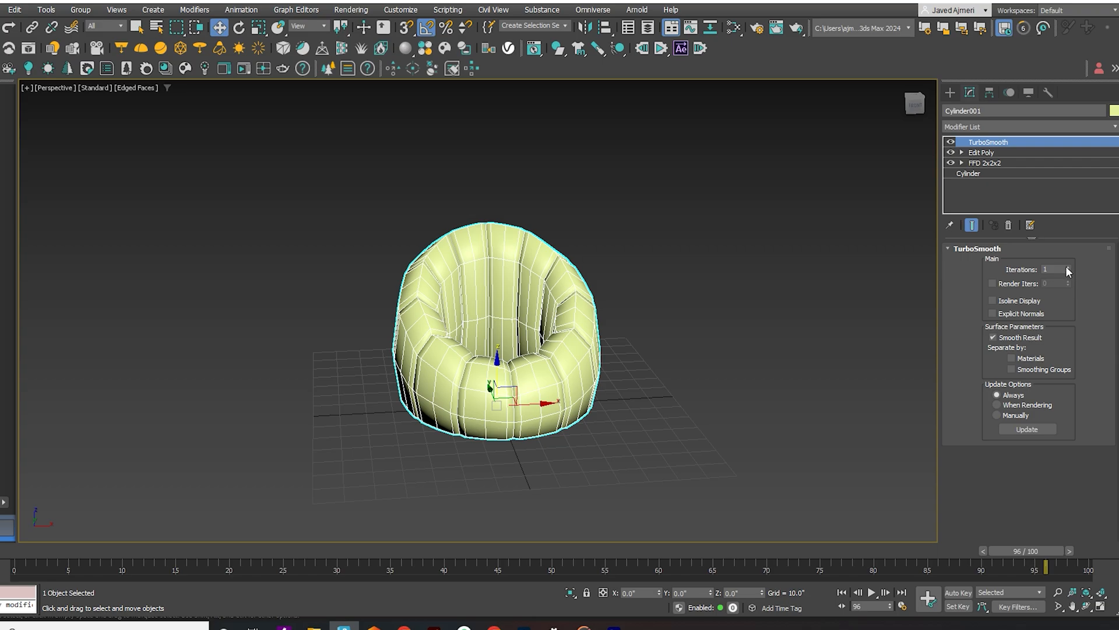
{"action": "left_click", "coordinate": [1068, 267]}
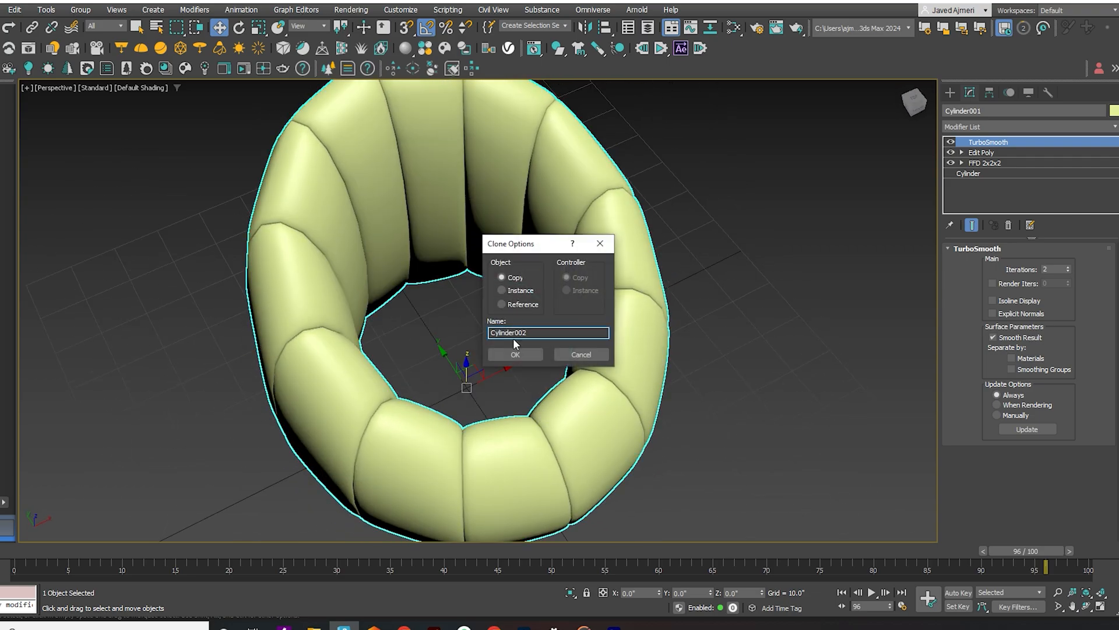
Step: Confirm the copy and delete its TurboSmooth, Edit Poly and FFD modifiers, leaving a seat disc
{"action": "left_click", "coordinate": [514, 354]}
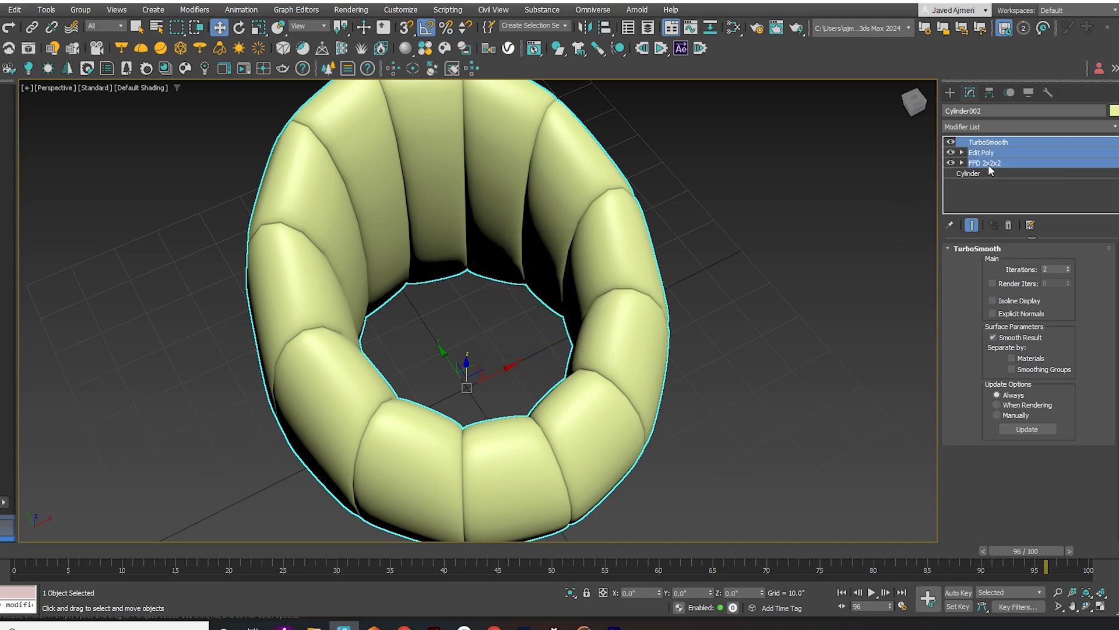
{"action": "left_click", "coordinate": [969, 173]}
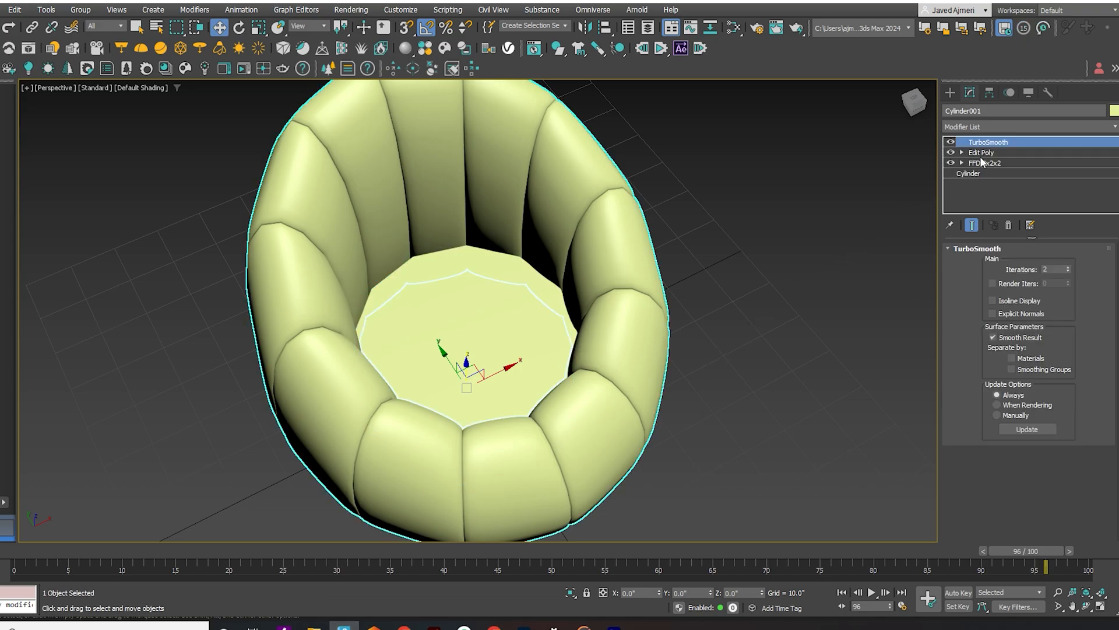
Step: Select Cylinder001's Edit Poly stage with Show End Result off and view it from the side
{"action": "left_click", "coordinate": [981, 152]}
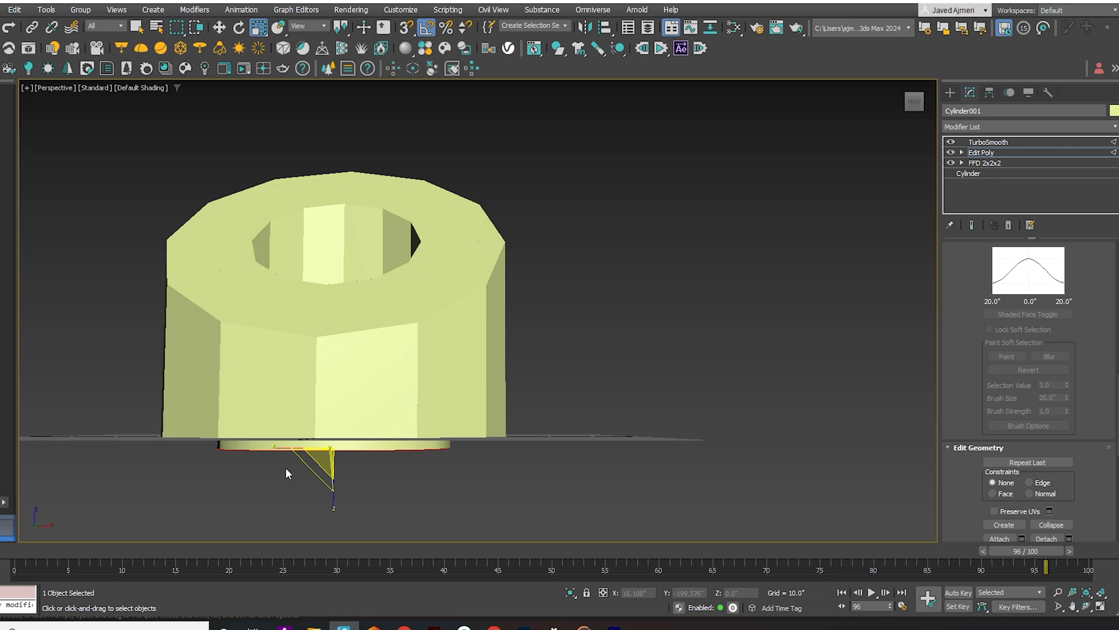
Step: Exit the sub-object tool, orbit below the chair and return to the TurboSmooth result
{"action": "right_click", "coordinate": [441, 429]}
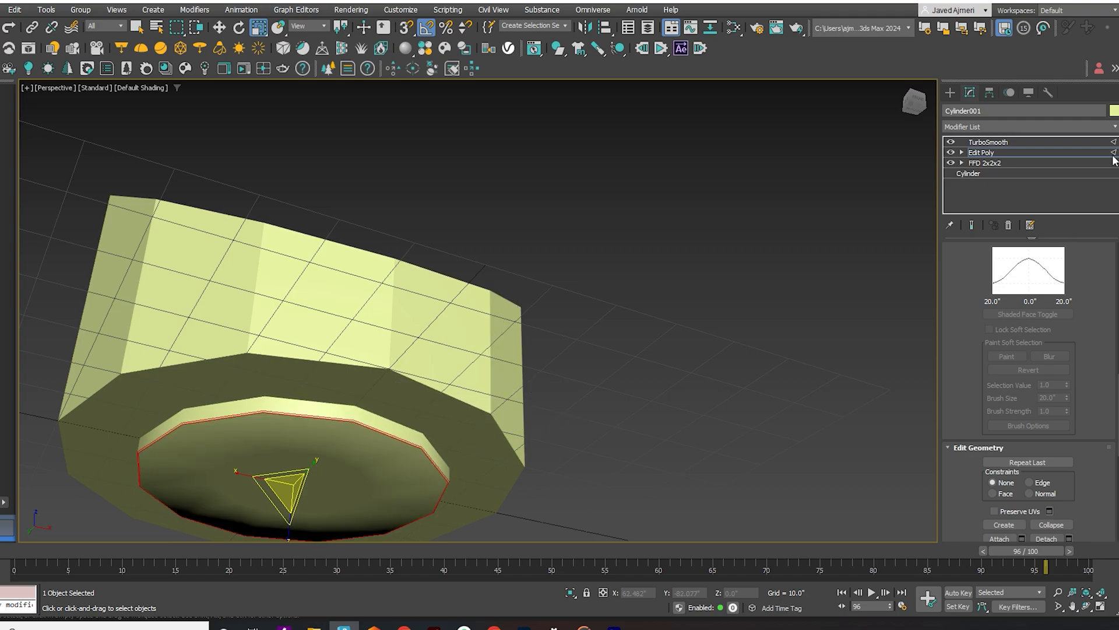
{"action": "left_click", "coordinate": [988, 141]}
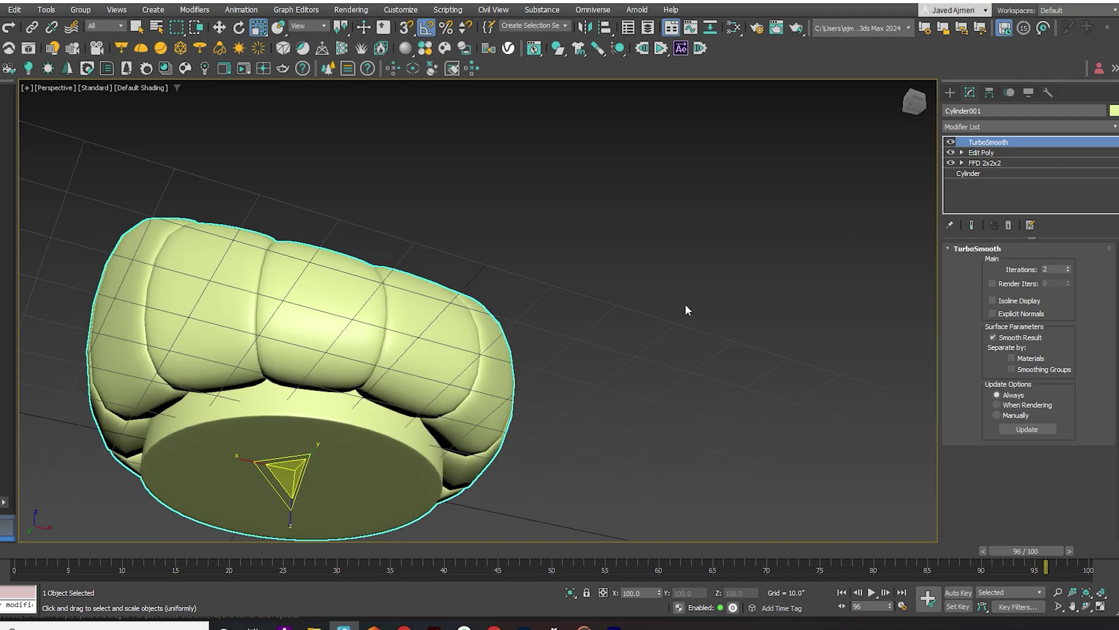